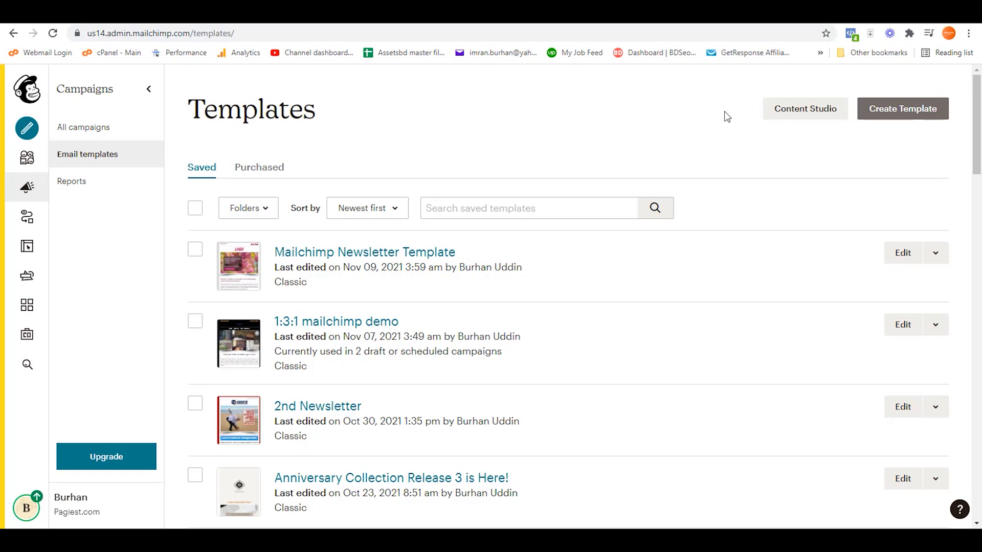
mouse_move(675, 122)
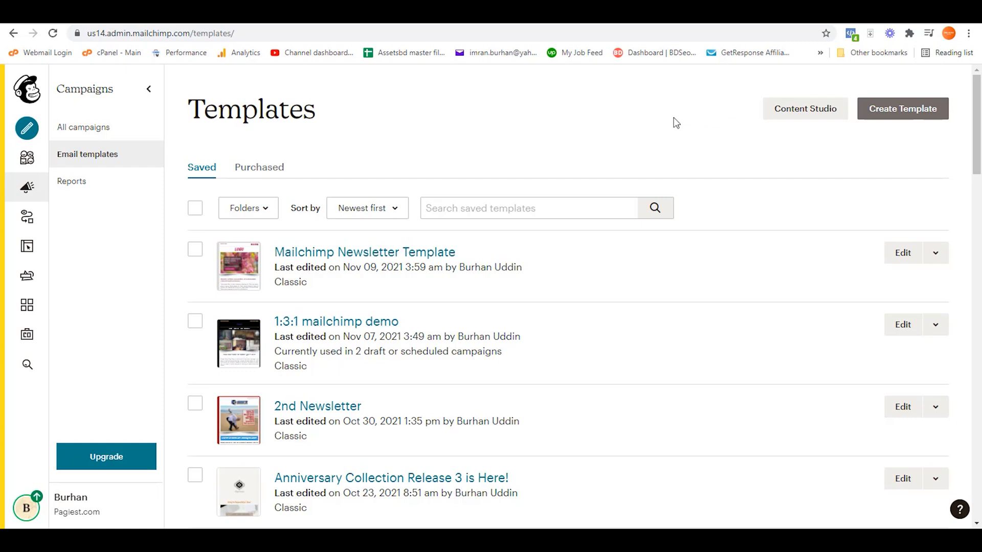
mouse_move(659, 122)
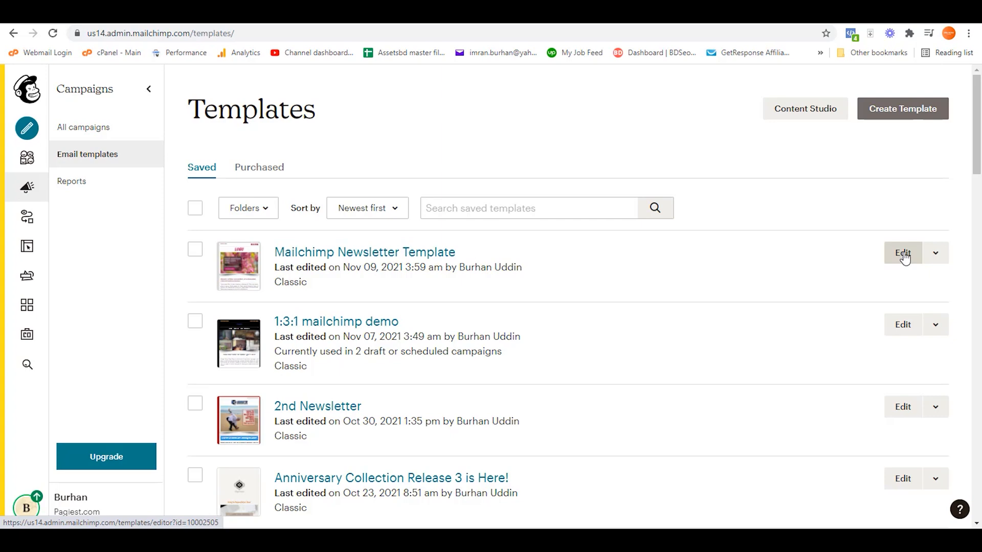
Step: Open the Mailchimp Newsletter Template for editing and scroll through its content
left_click(902, 253)
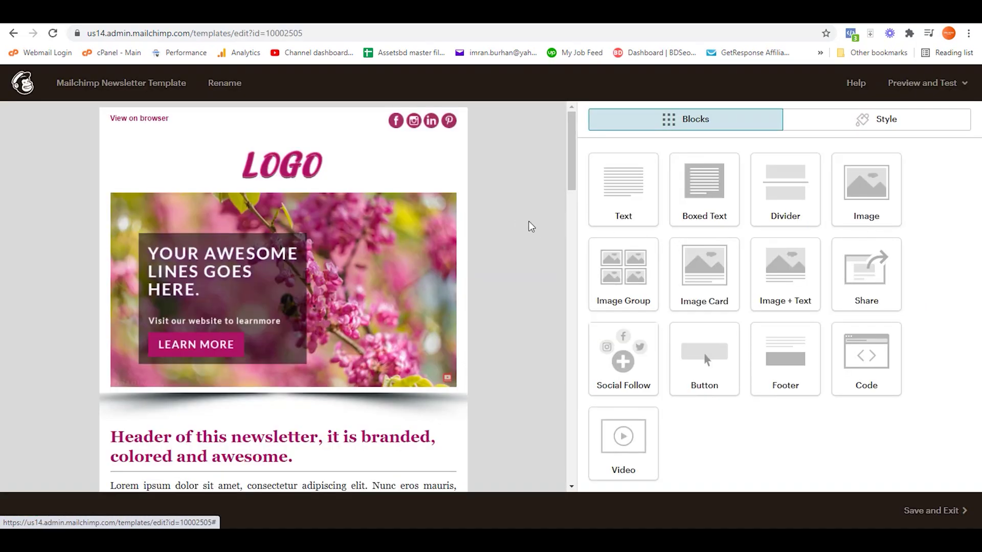
scroll("down", 3)
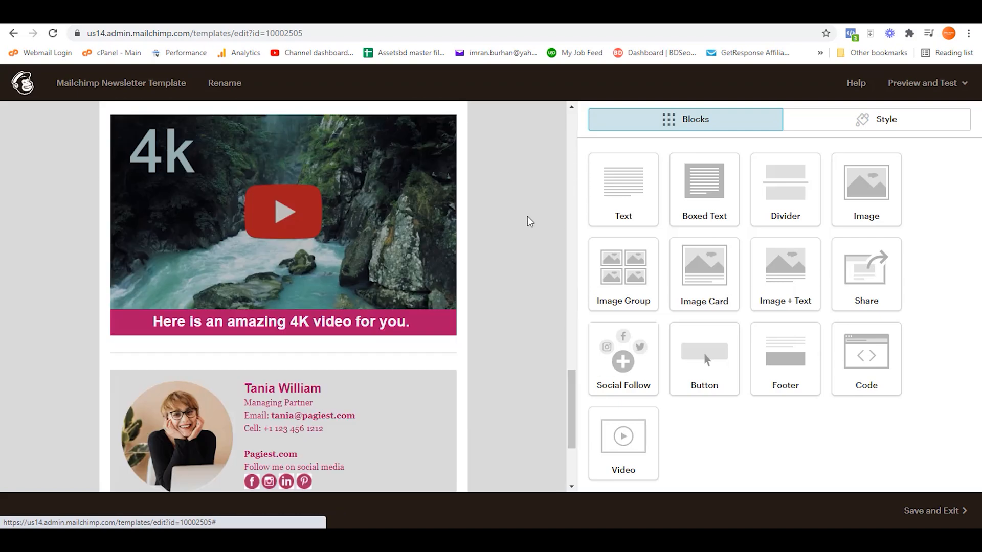
Step: Start a test send from Preview and Test with the recipient address entered
left_click(925, 82)
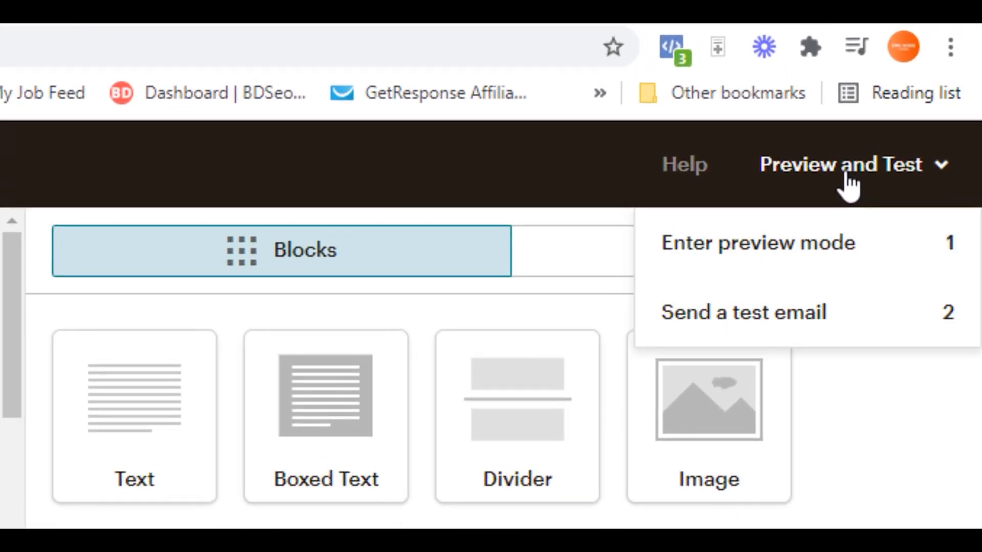
mouse_move(723, 327)
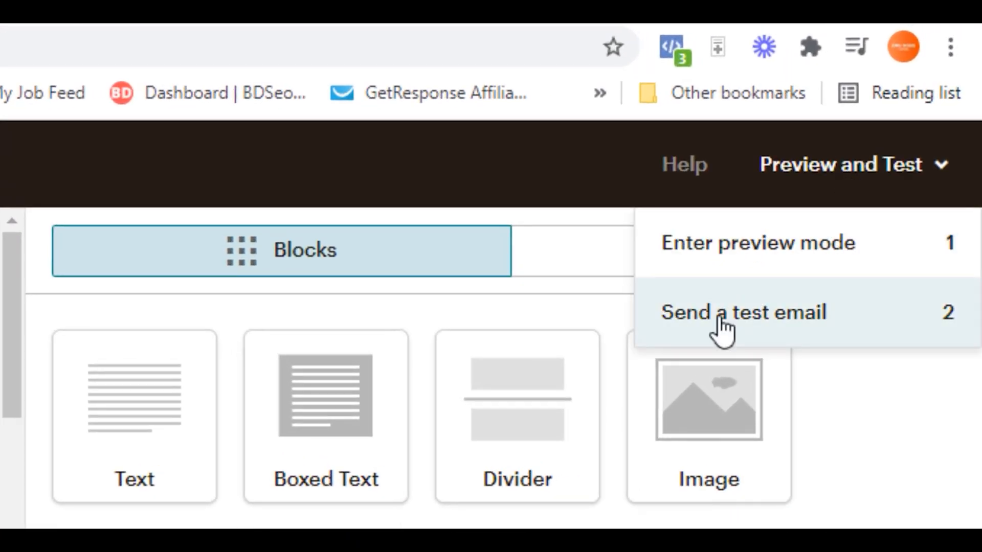
left_click(723, 313)
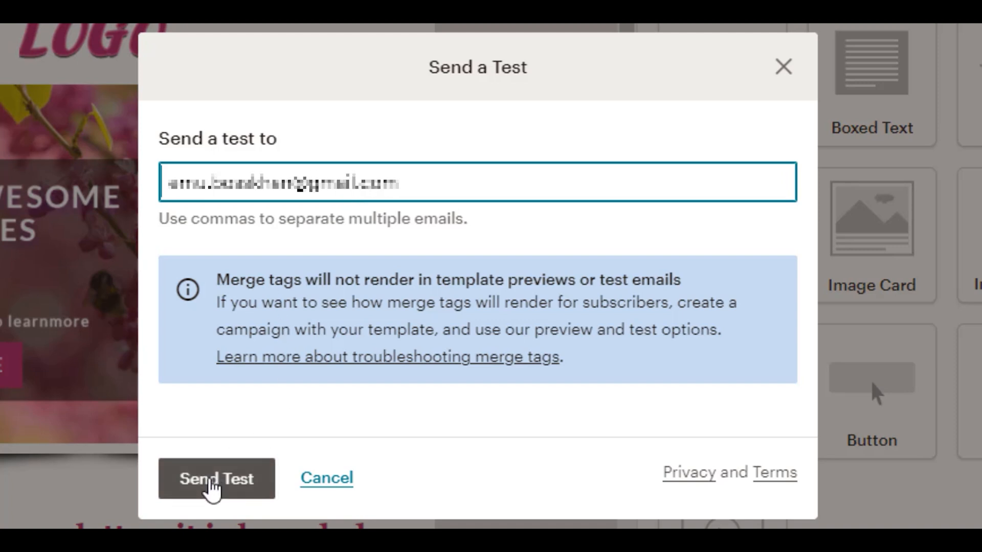
Step: Send the test email and wait for Mailchimp's success confirmation
left_click(216, 479)
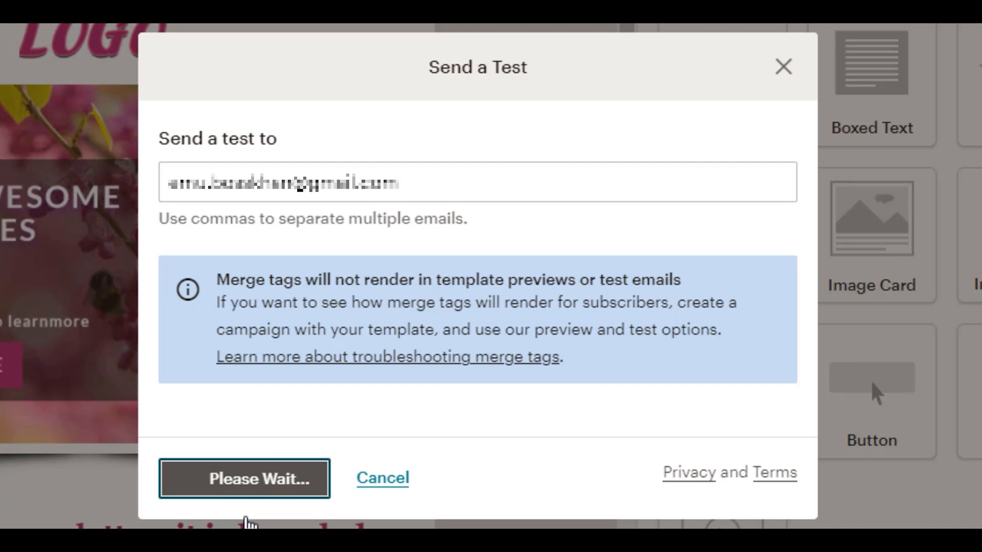
left_click(246, 478)
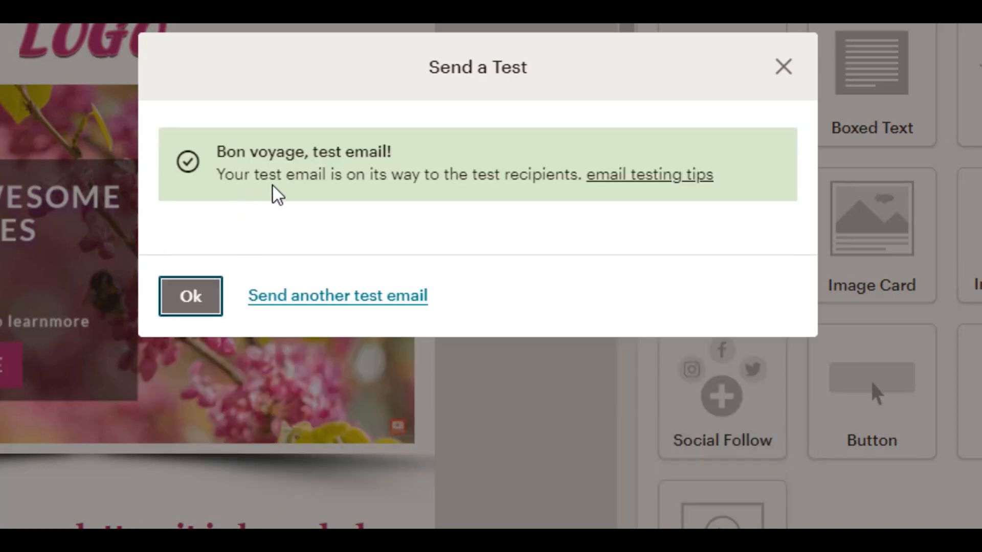
mouse_move(465, 202)
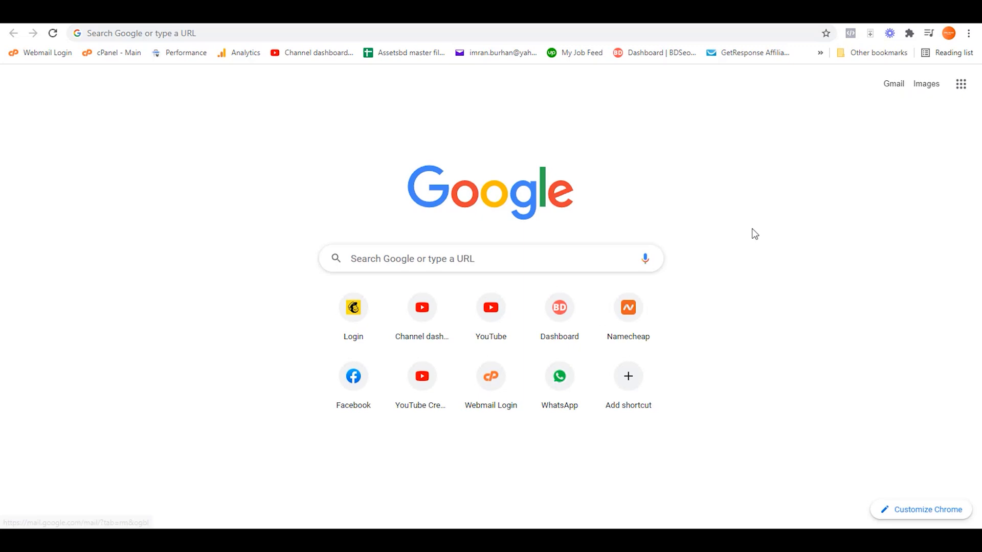
mouse_move(754, 239)
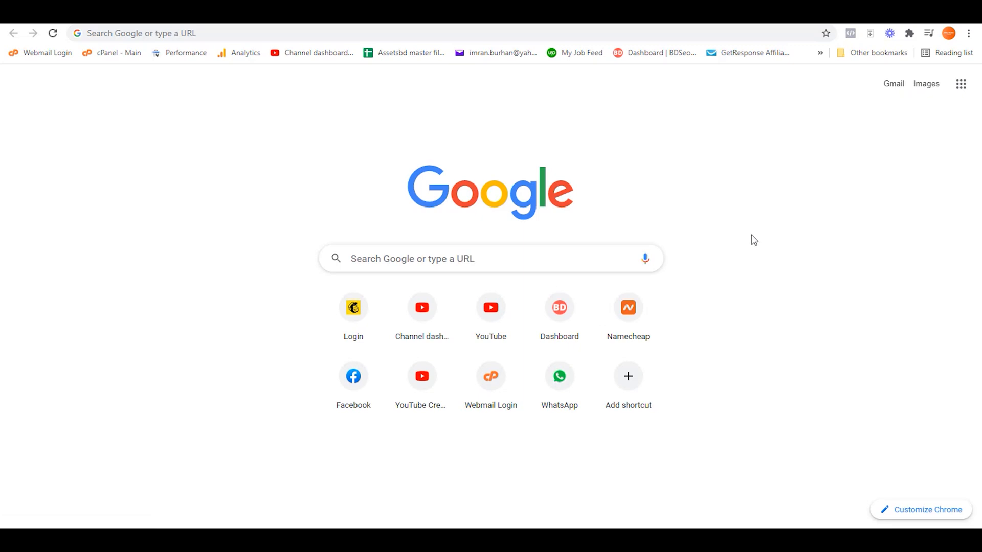
Step: Go to the Gmail inbox and view the received 'Mailchimp Template Test' email
left_click(894, 84)
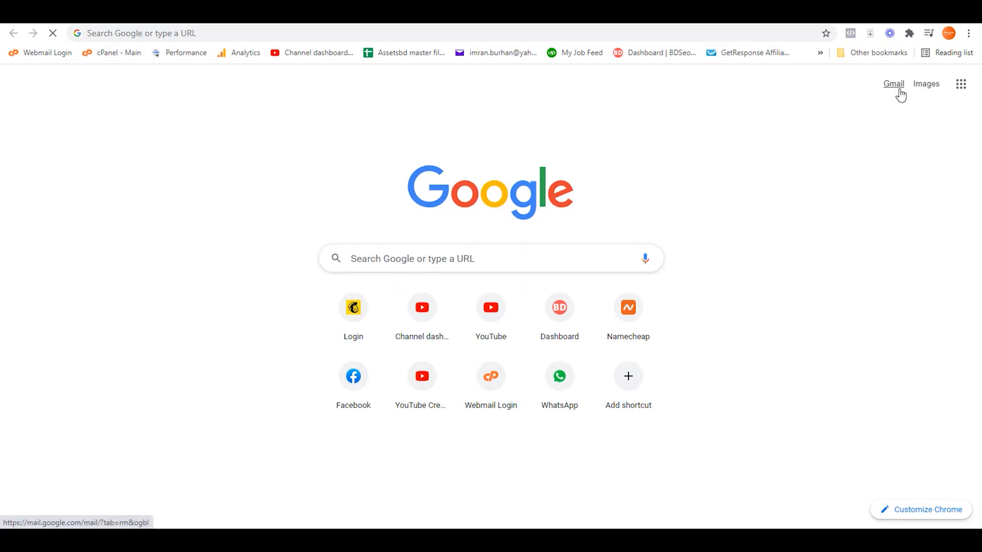
left_click(893, 83)
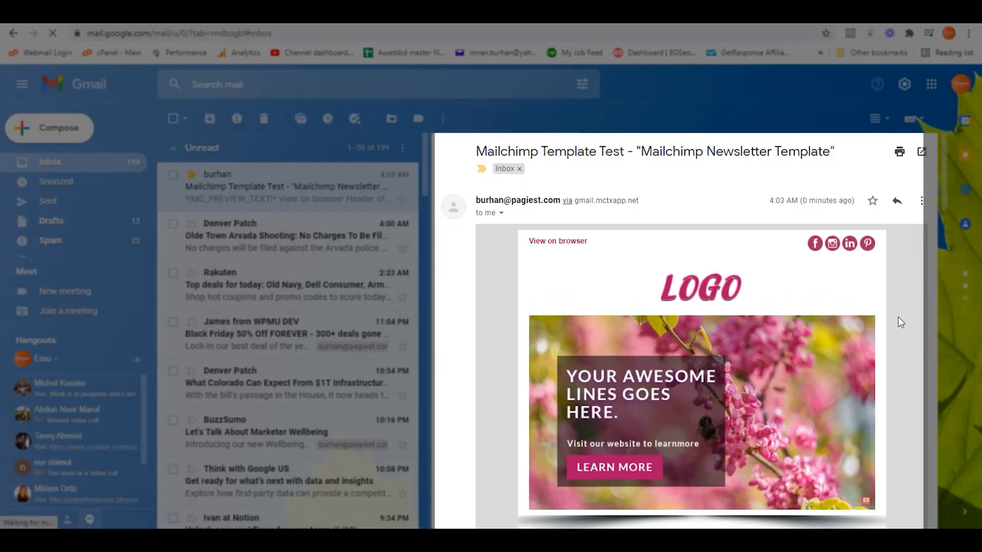
Step: Review the test email's newsletter content, then dismiss the Send a Test confirmation in Mailchimp
scroll("down", 3)
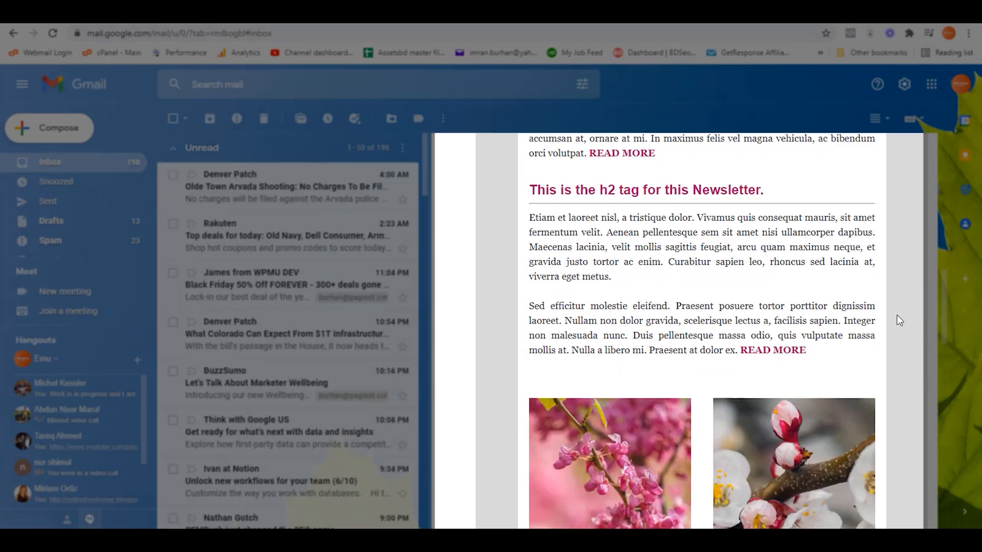
scroll("down", 3)
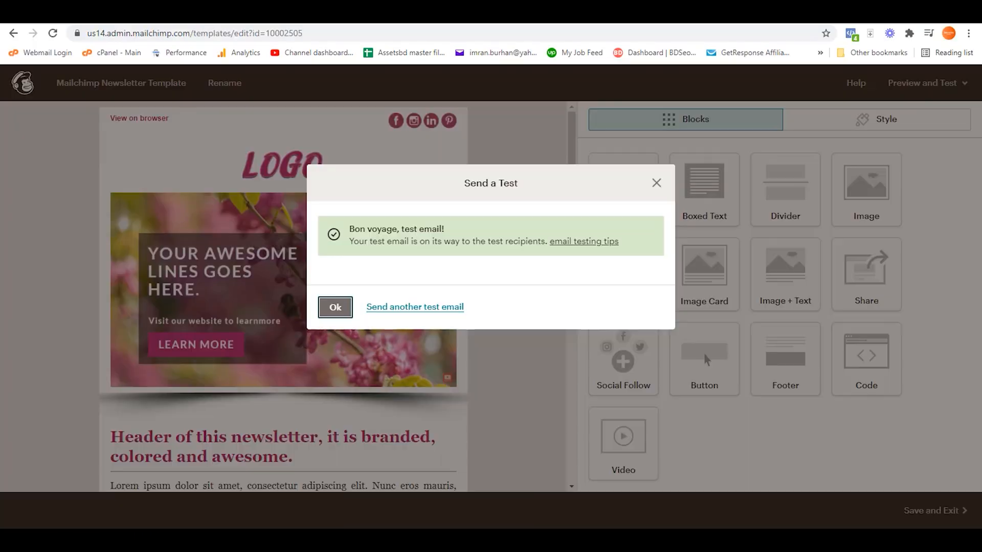
left_click(336, 307)
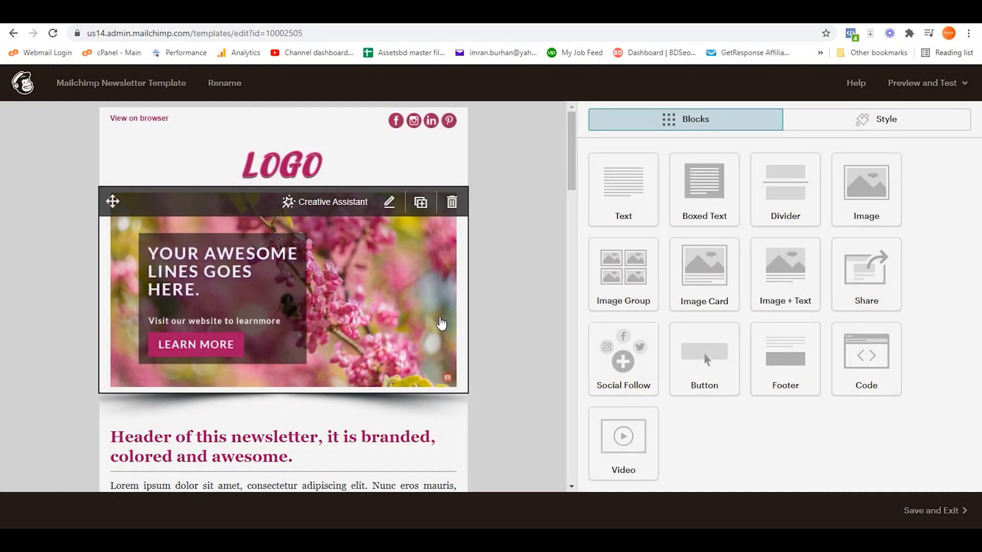